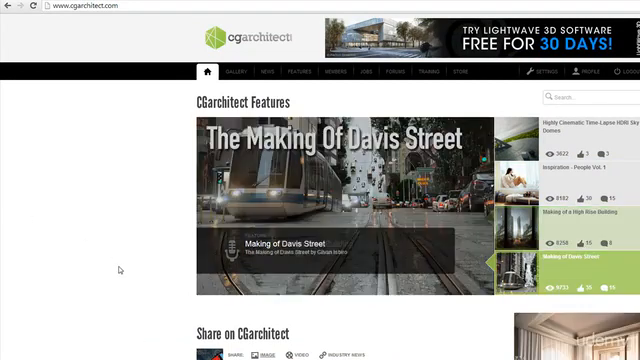
Browse down the homepage features and Community Feed, then back up slightly
{"action": "scroll", "scroll_direction": "down", "scroll_amount": 3}
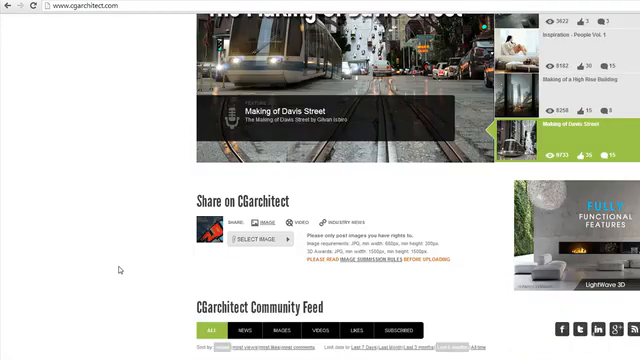
{"action": "scroll", "scroll_direction": "down", "scroll_amount": 3}
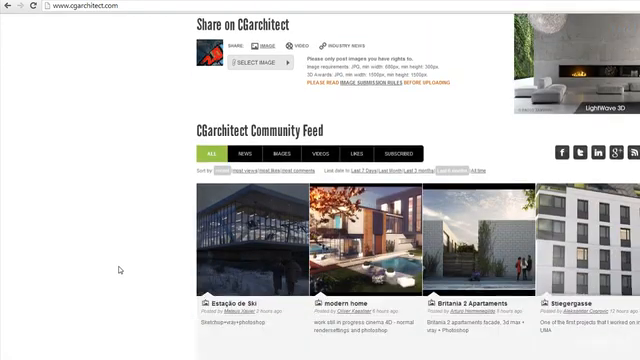
{"action": "scroll", "scroll_direction": "down", "scroll_amount": 3}
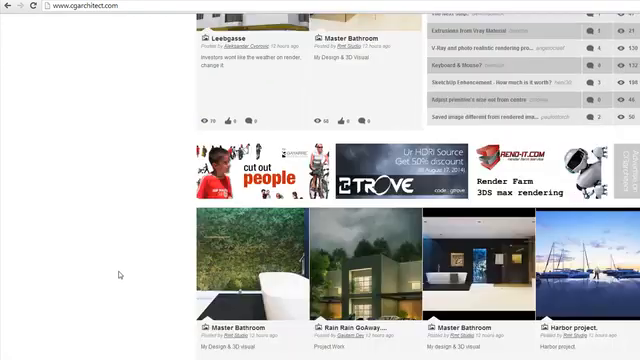
{"action": "scroll", "scroll_direction": "down", "scroll_amount": 3}
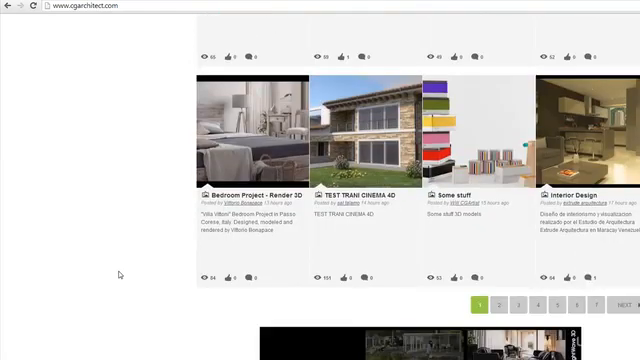
{"action": "scroll", "scroll_direction": "down", "scroll_amount": 3}
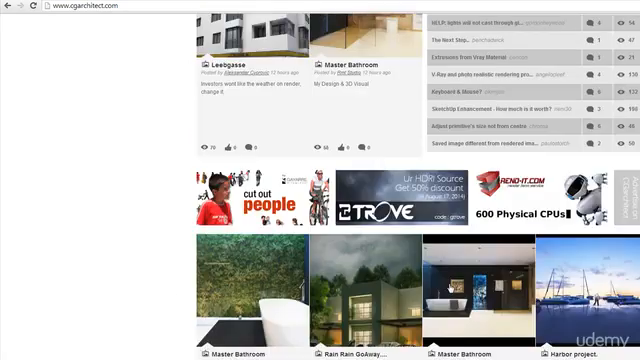
{"action": "scroll", "scroll_direction": "up", "scroll_amount": 3}
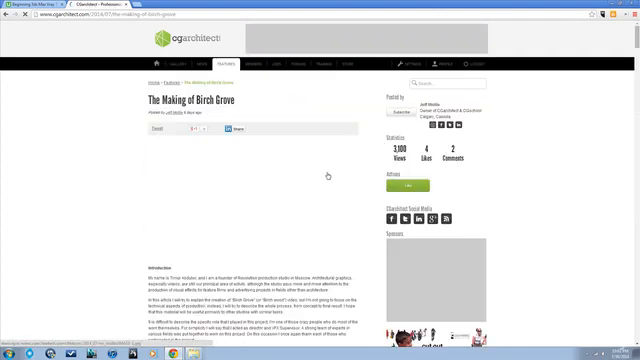
Read down through The Making of Birch Grove article's images, soundtracks and animatic
{"action": "scroll", "scroll_direction": "down", "scroll_amount": 3}
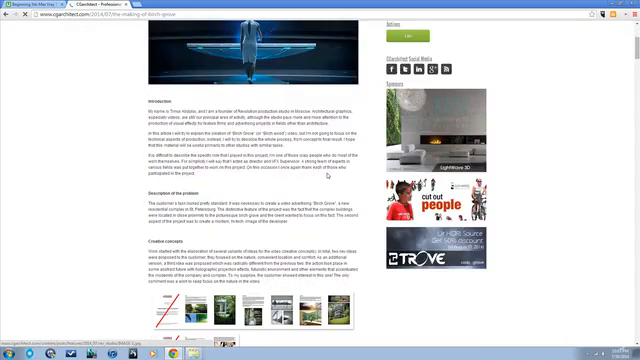
{"action": "scroll", "scroll_direction": "down", "scroll_amount": 3}
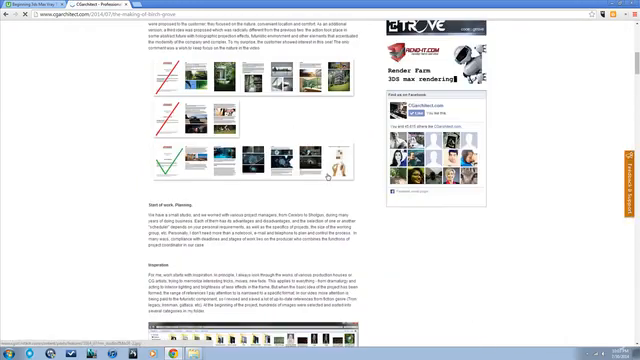
{"action": "scroll", "scroll_direction": "down", "scroll_amount": 3}
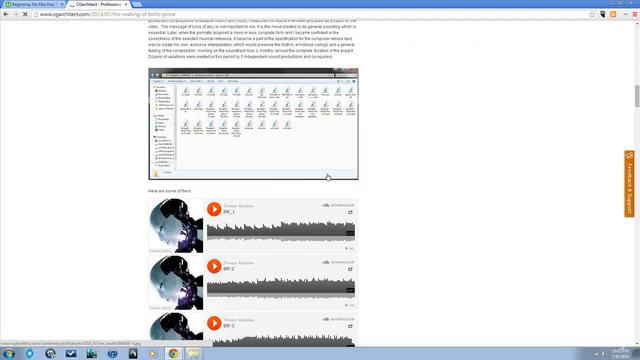
{"action": "scroll", "scroll_direction": "down", "scroll_amount": 3}
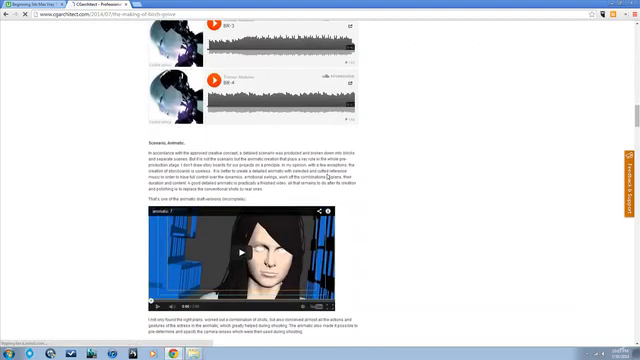
{"action": "scroll", "scroll_direction": "down", "scroll_amount": 3}
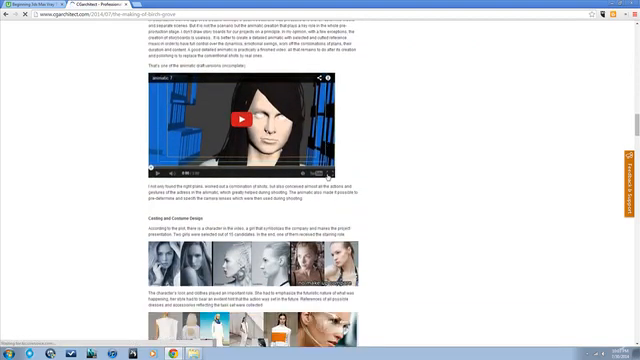
{"action": "scroll", "scroll_direction": "down", "scroll_amount": 3}
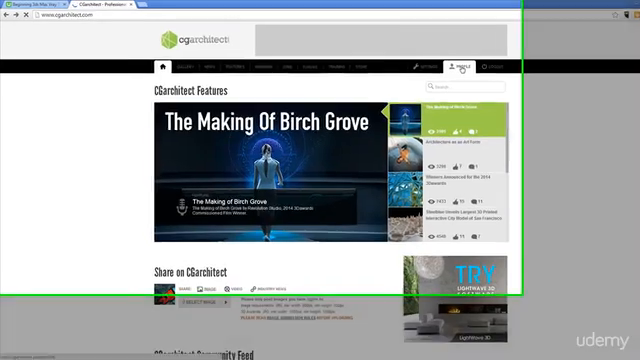
Go to your Profile page and browse down to its Portfolio of renders
{"action": "left_click", "coordinate": [457, 66]}
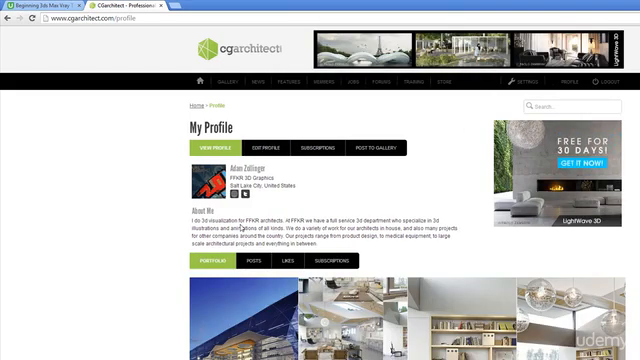
{"action": "scroll", "scroll_direction": "down", "scroll_amount": 3}
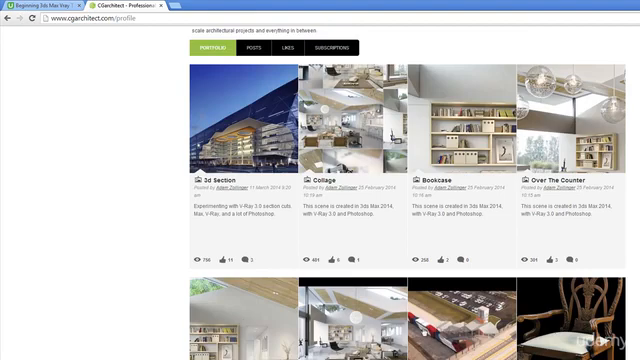
{"action": "scroll", "scroll_direction": "down", "scroll_amount": 3}
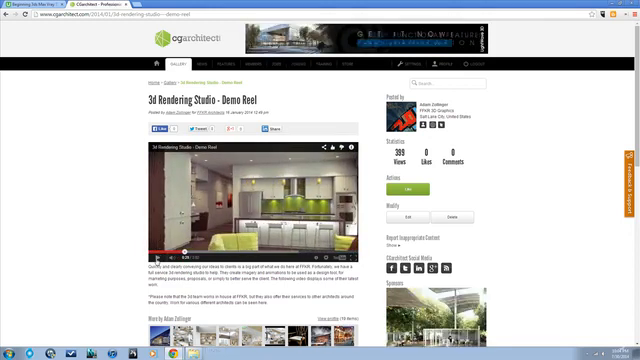
Scroll down the 3d Rendering Studio - Demo Reel video page
{"action": "scroll", "scroll_direction": "down", "scroll_amount": 3}
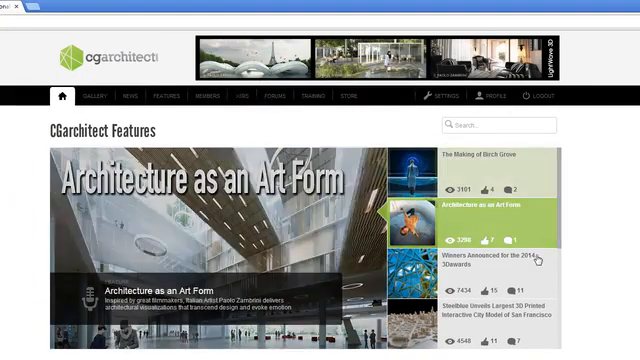
{"action": "scroll", "scroll_direction": "down", "scroll_amount": 3}
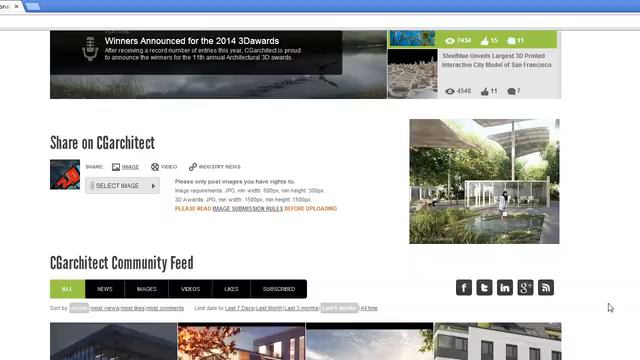
{"action": "scroll", "scroll_direction": "down", "scroll_amount": 3}
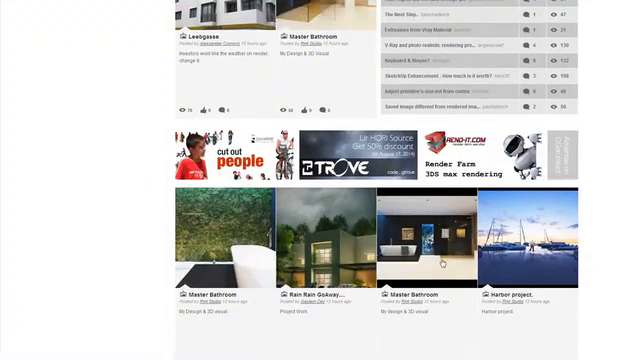
{"action": "scroll", "scroll_direction": "down", "scroll_amount": 3}
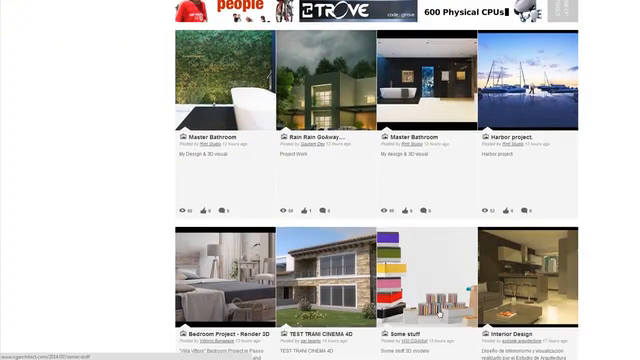
{"action": "scroll", "scroll_direction": "down", "scroll_amount": 3}
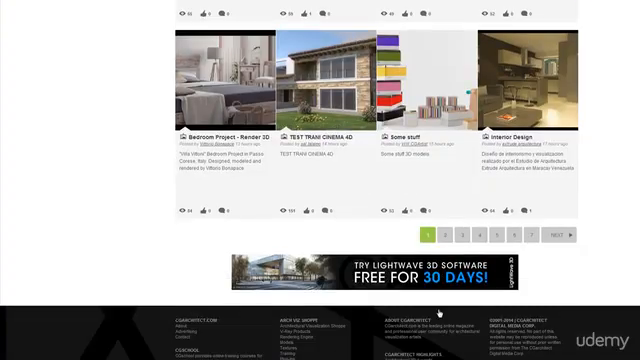